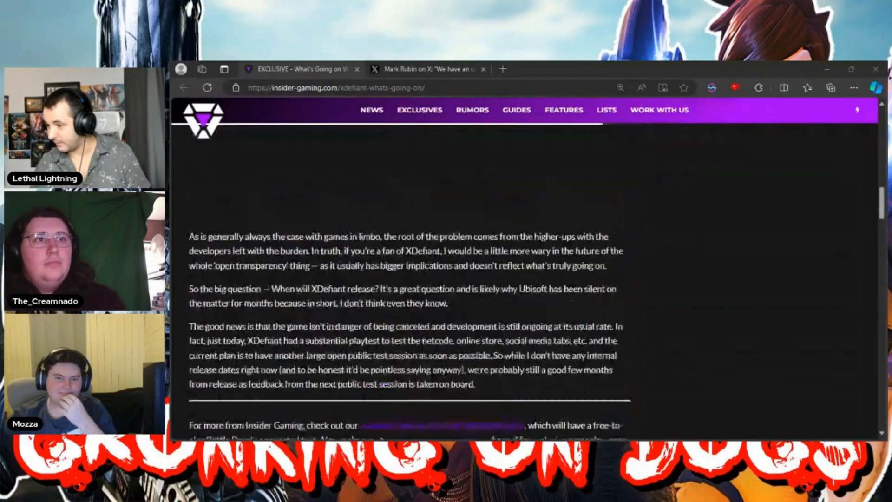
- Read through the Insider Gaming article about the upcoming XDefiant update
scroll("down", 3)
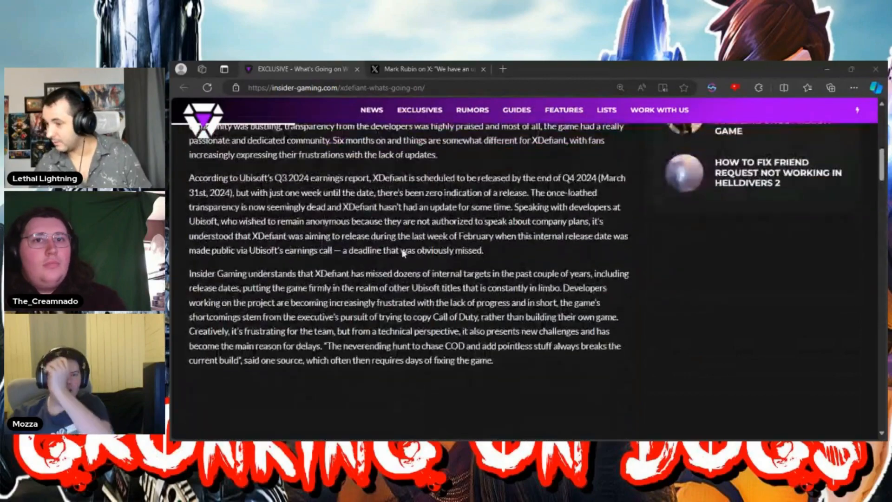
scroll("down", 3)
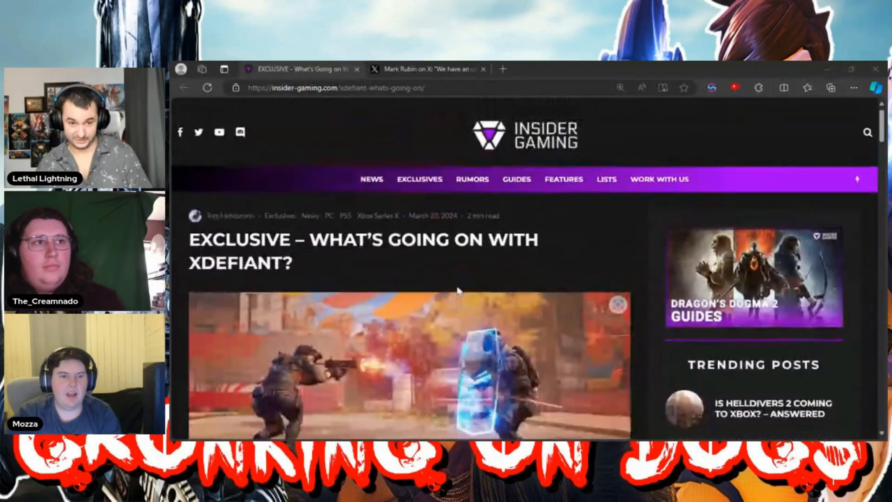
scroll("down", 3)
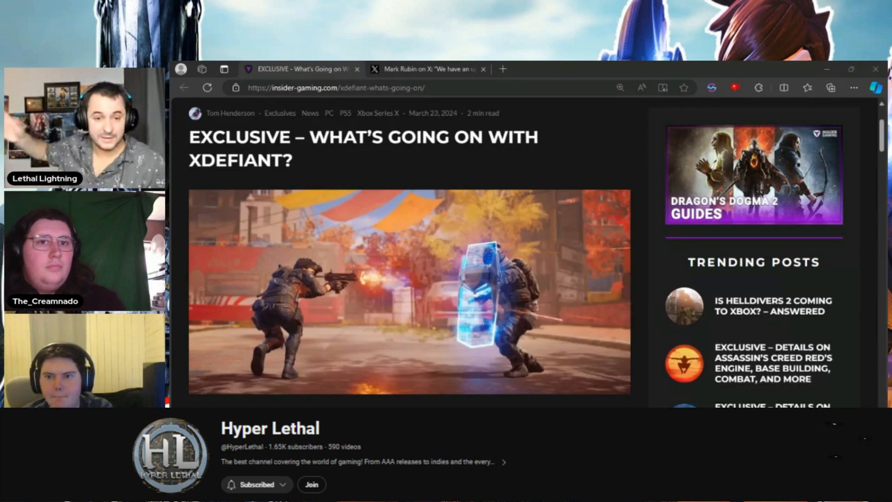
scroll("down", 3)
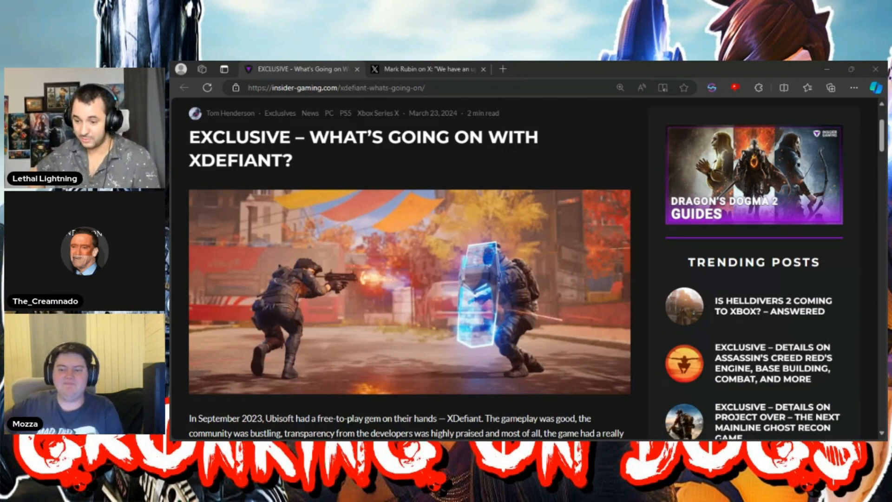
left_click(430, 69)
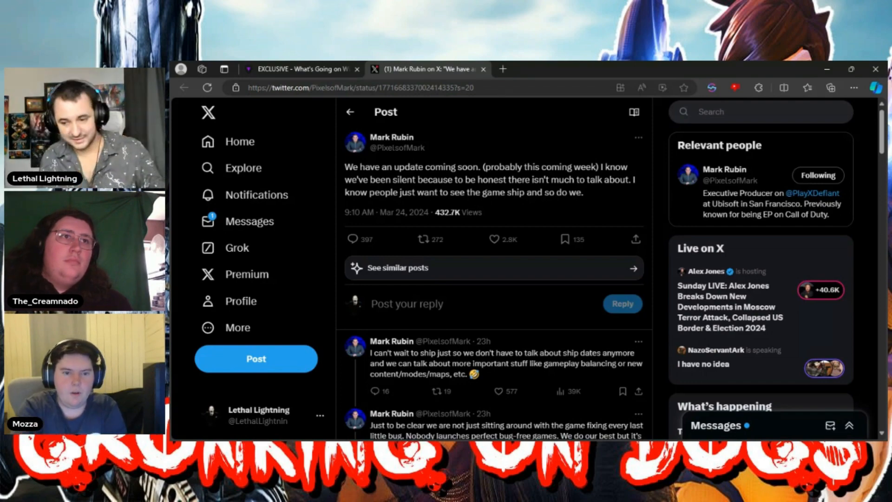
scroll("down", 3)
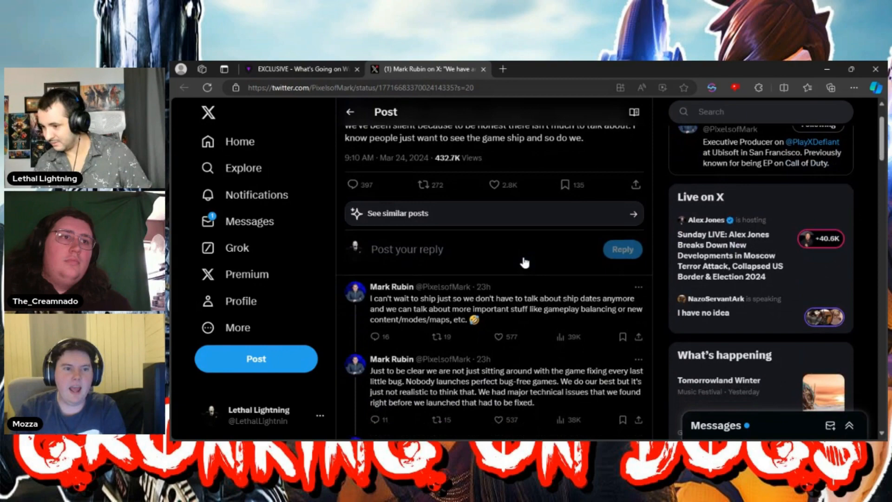
scroll("down", 3)
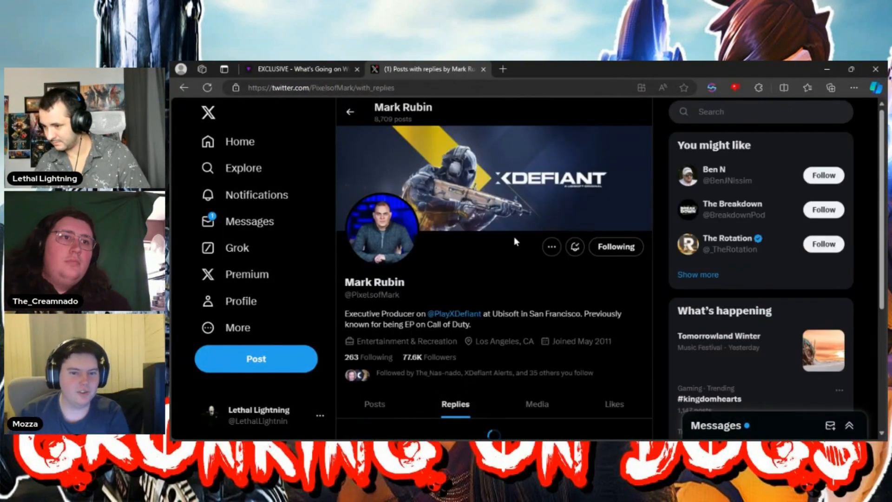
scroll("down", 3)
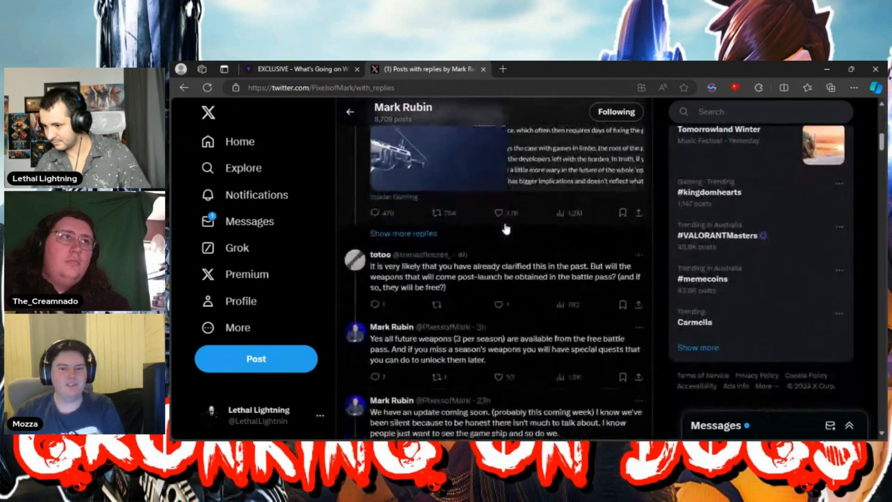
scroll("down", 3)
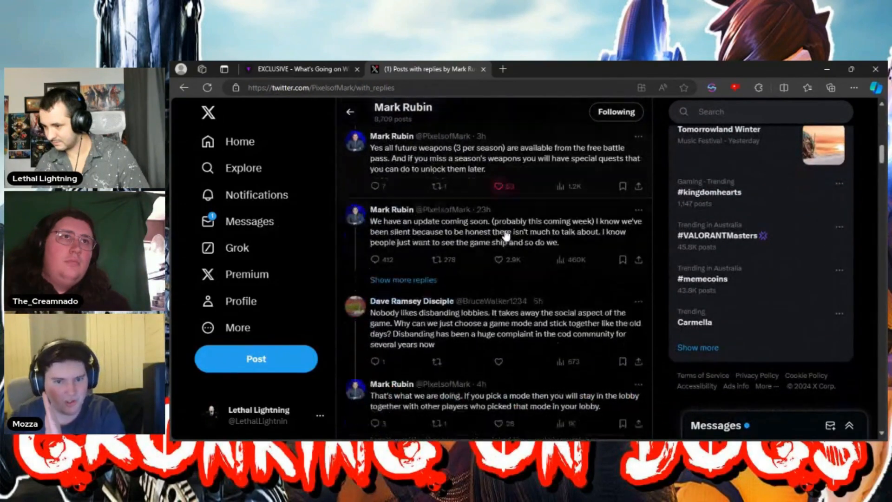
scroll("down", 3)
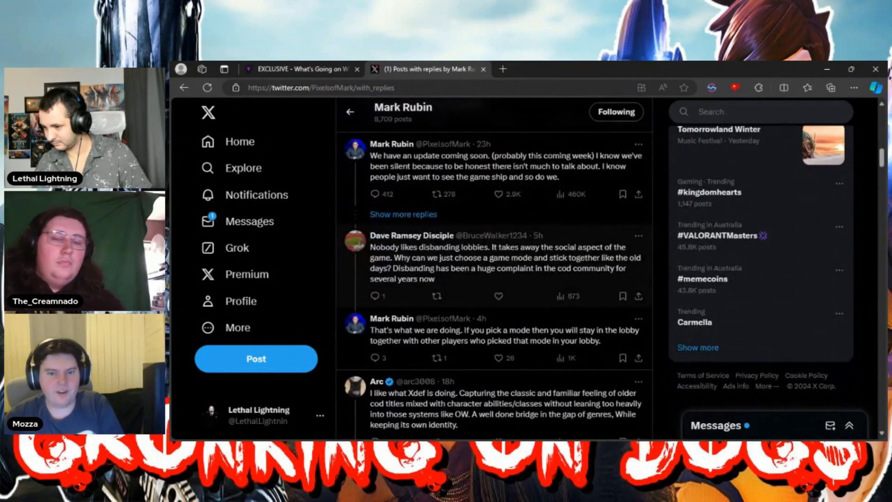
scroll("down", 3)
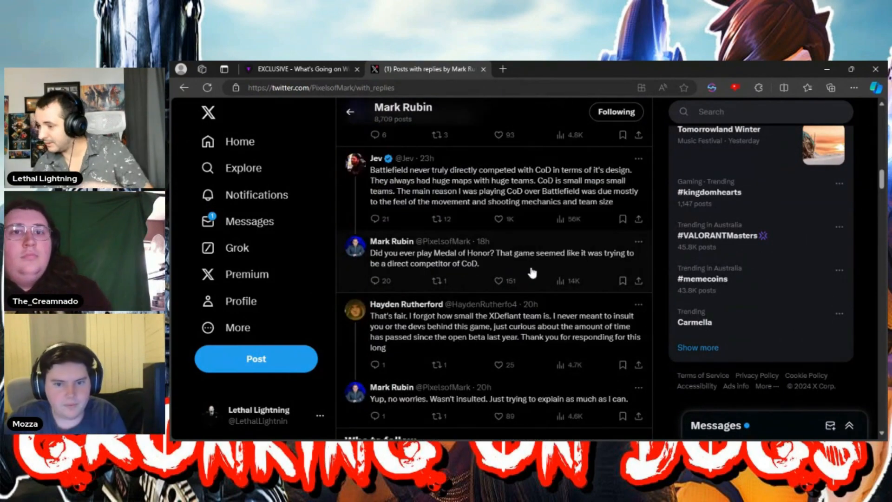
mouse_move(466, 272)
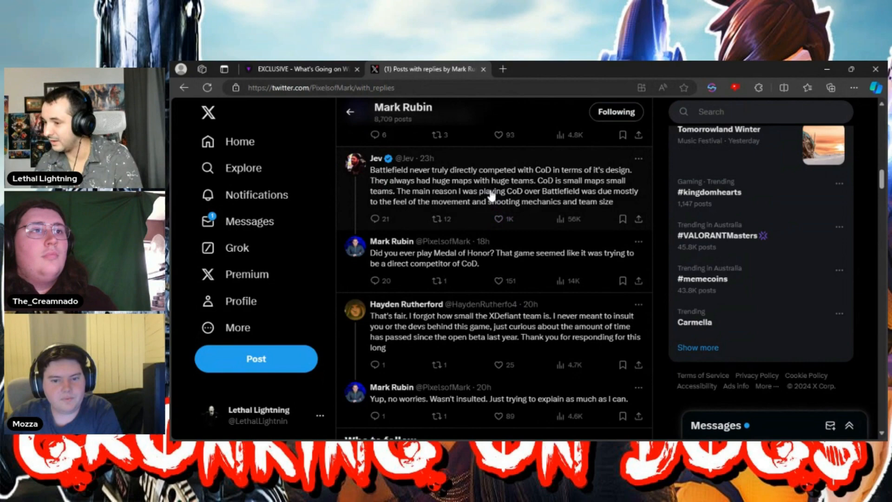
scroll("down", 3)
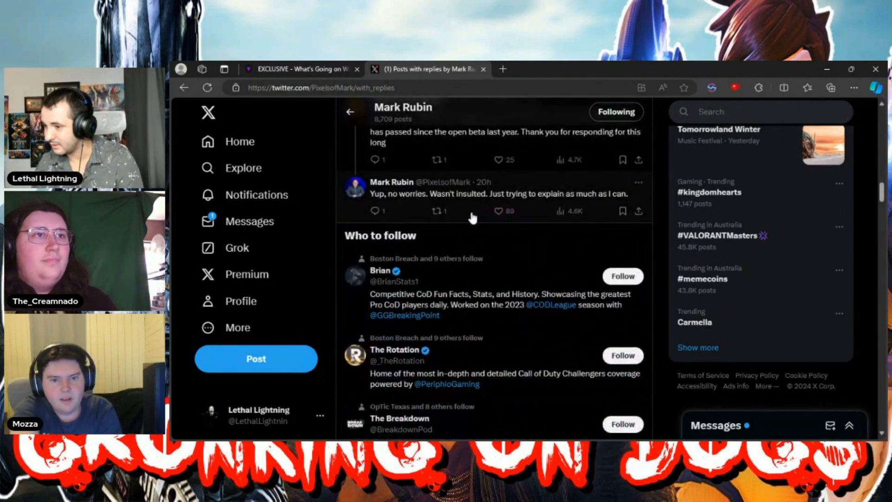
scroll("down", 3)
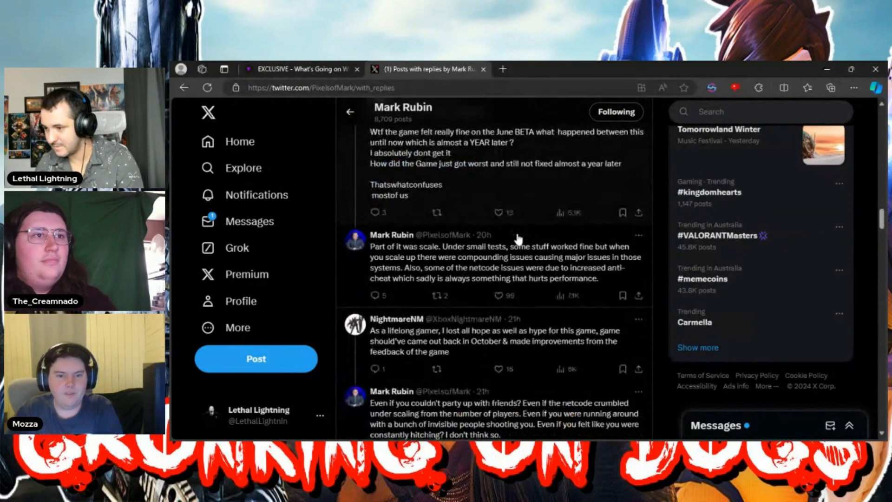
scroll("down", 3)
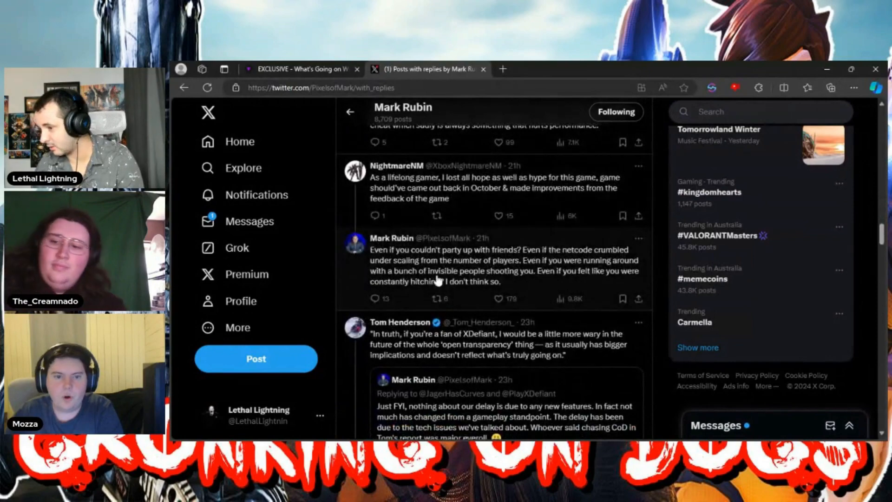
scroll("down", 3)
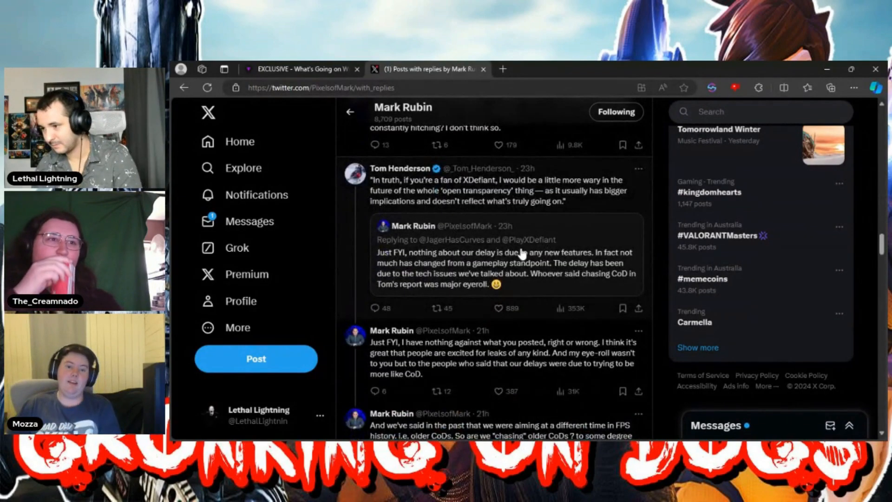
scroll("down", 3)
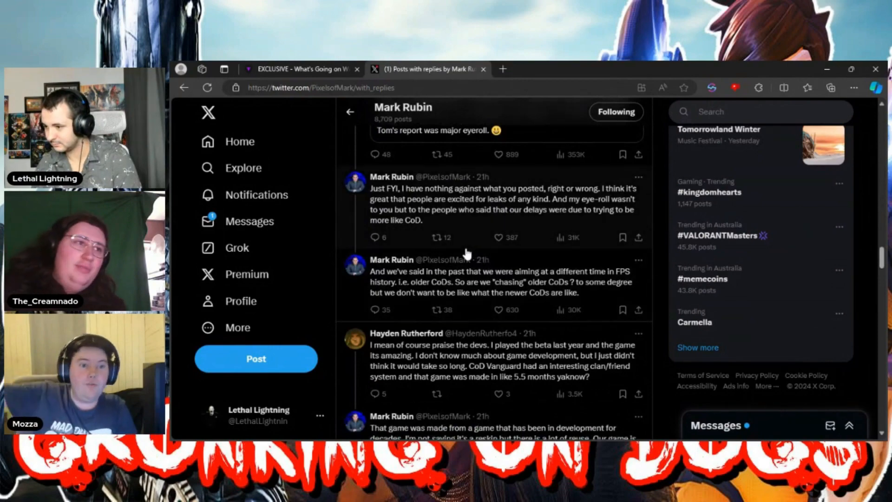
left_click(501, 205)
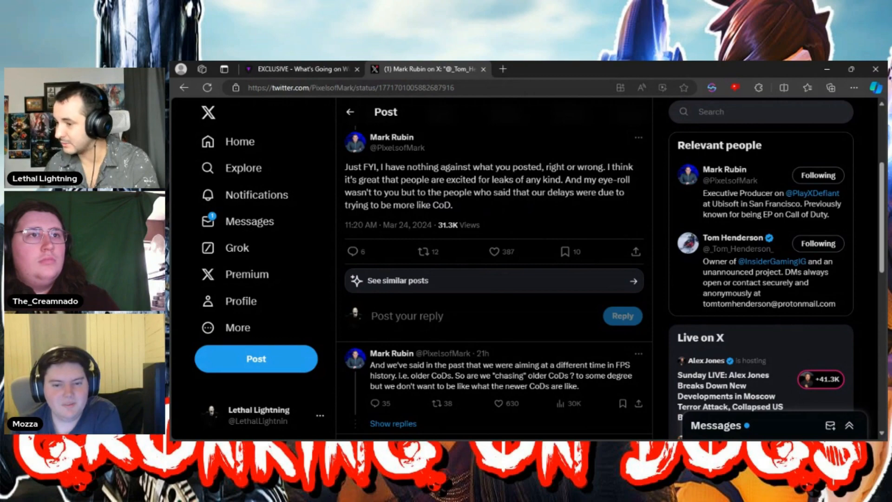
scroll("down", 3)
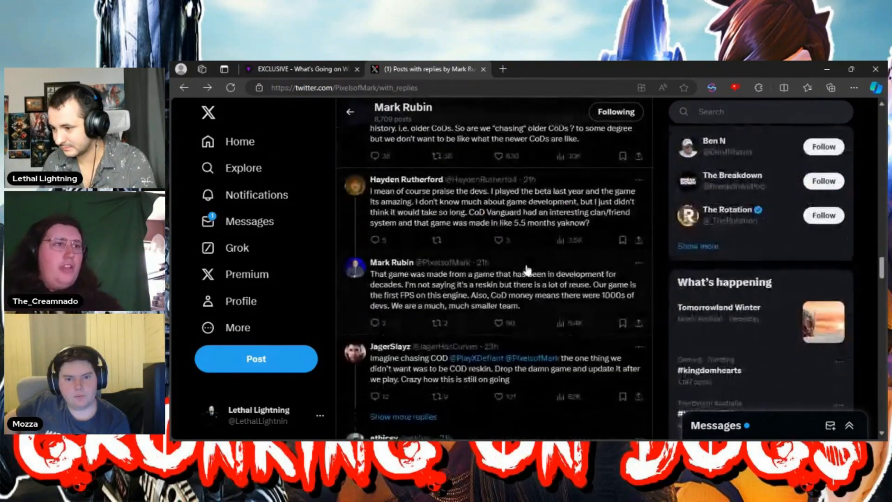
- Scroll the replies feed down to the 'You're kidding right?' netcode and social system reply
scroll("down", 3)
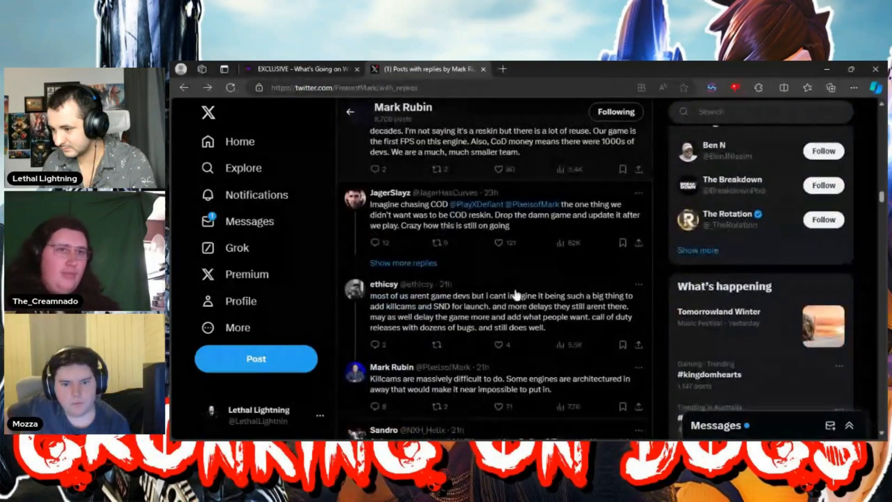
scroll("down", 3)
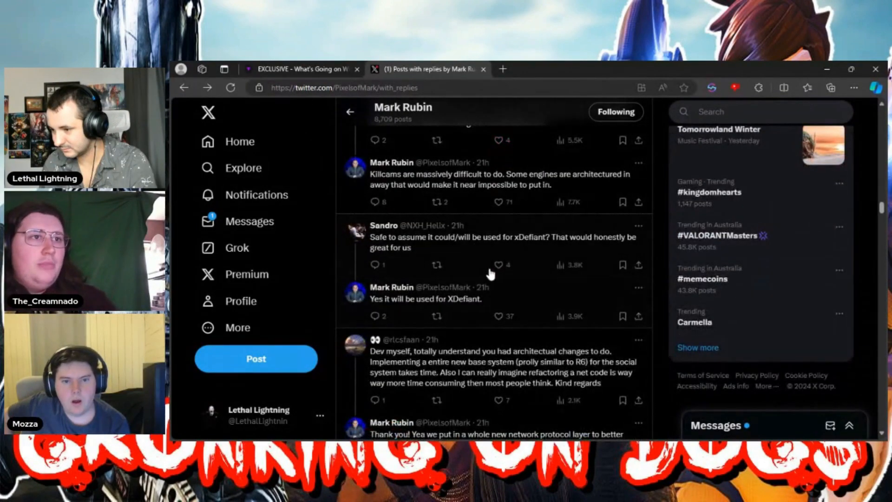
scroll("down", 3)
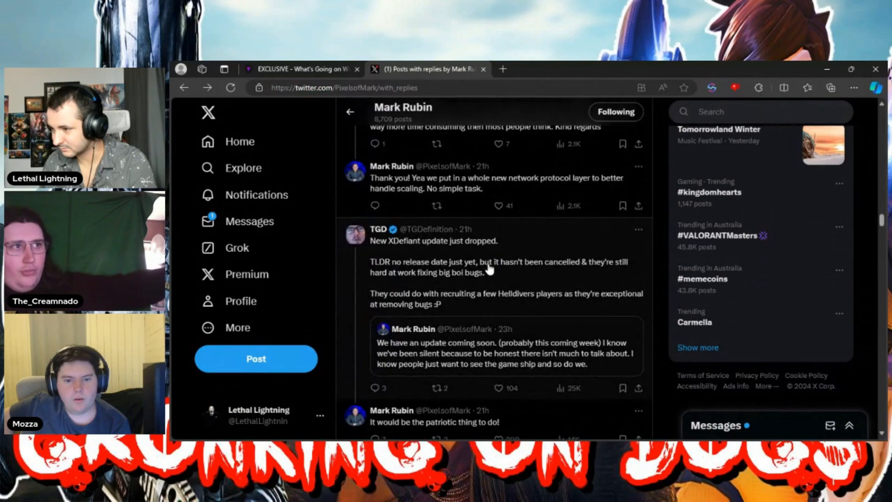
scroll("down", 3)
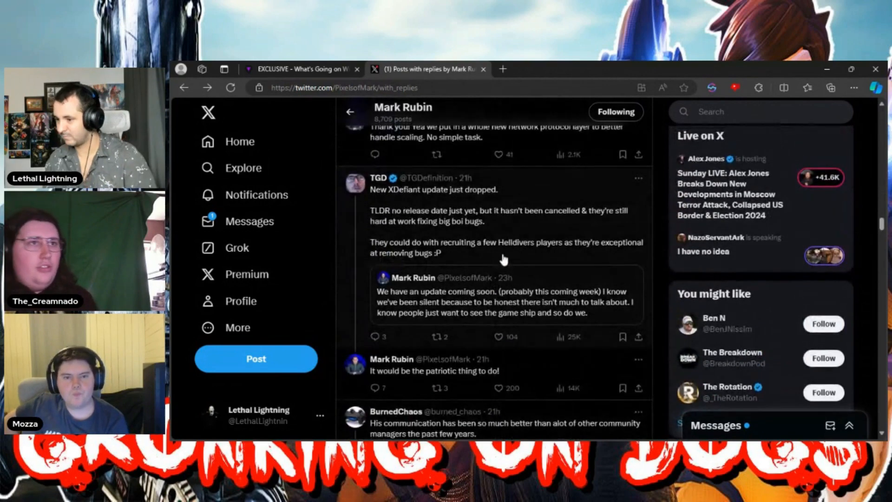
mouse_move(460, 227)
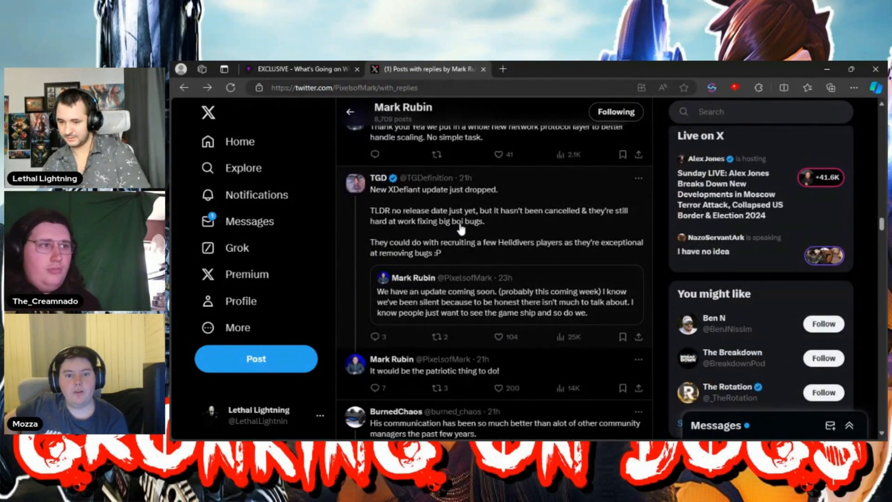
mouse_move(539, 395)
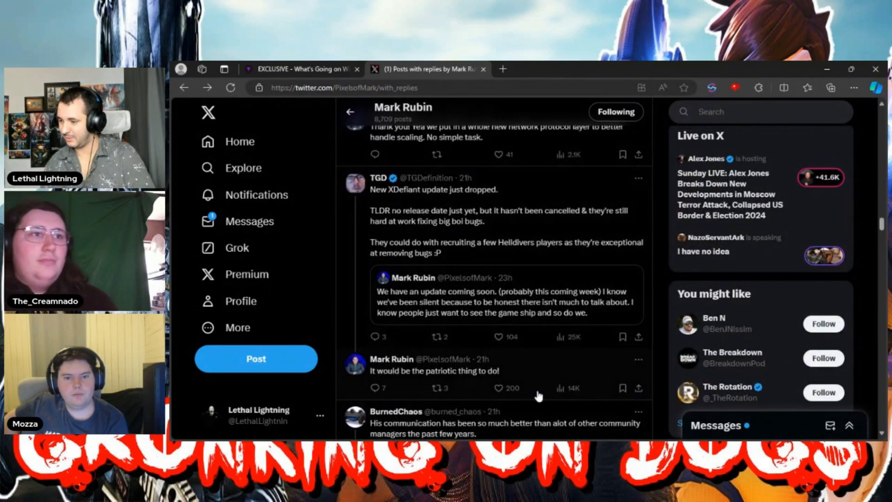
scroll("down", 3)
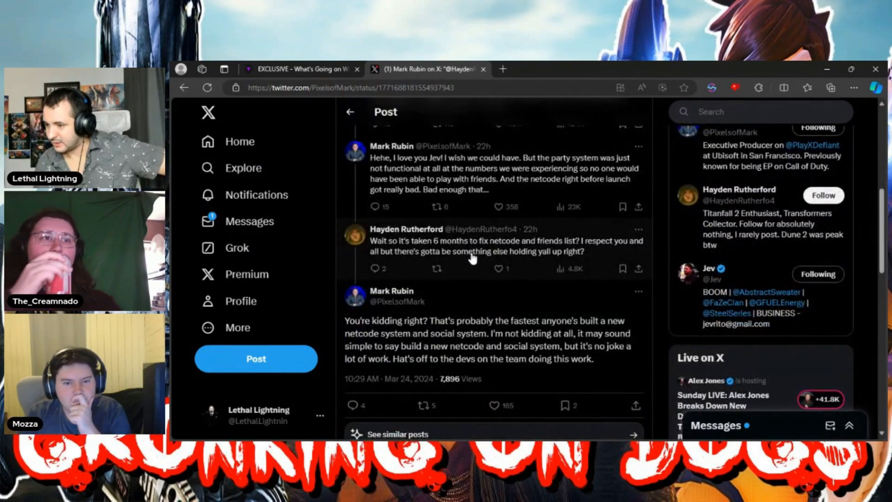
mouse_move(555, 250)
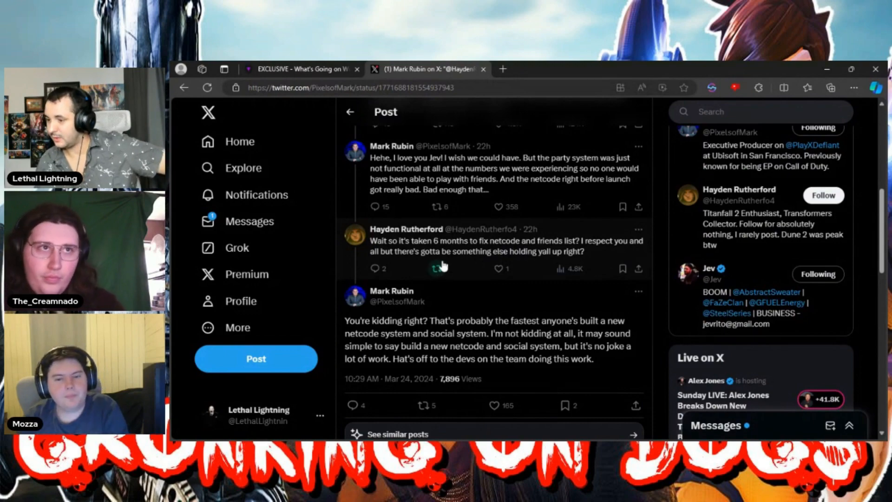
scroll("down", 3)
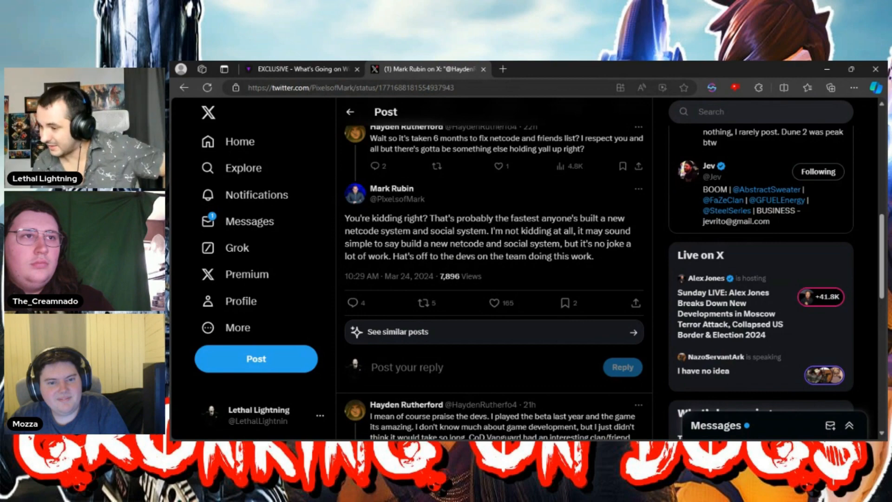
mouse_move(448, 174)
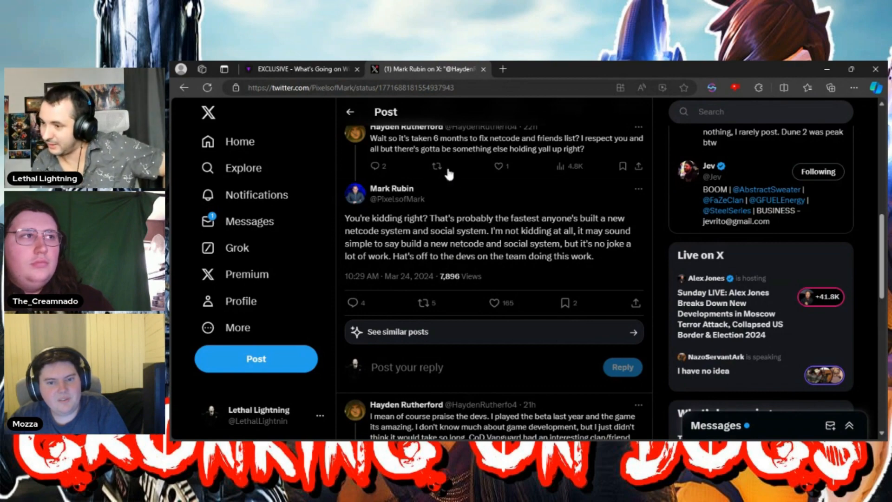
left_click(391, 188)
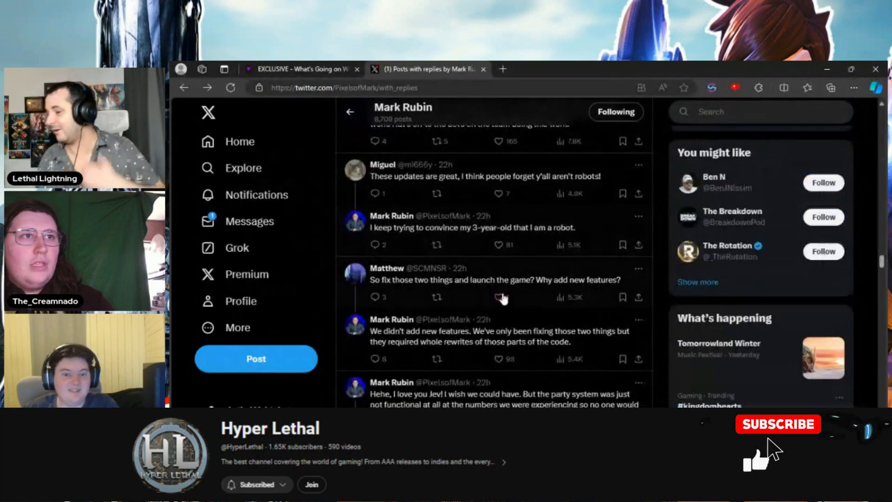
scroll("down", 3)
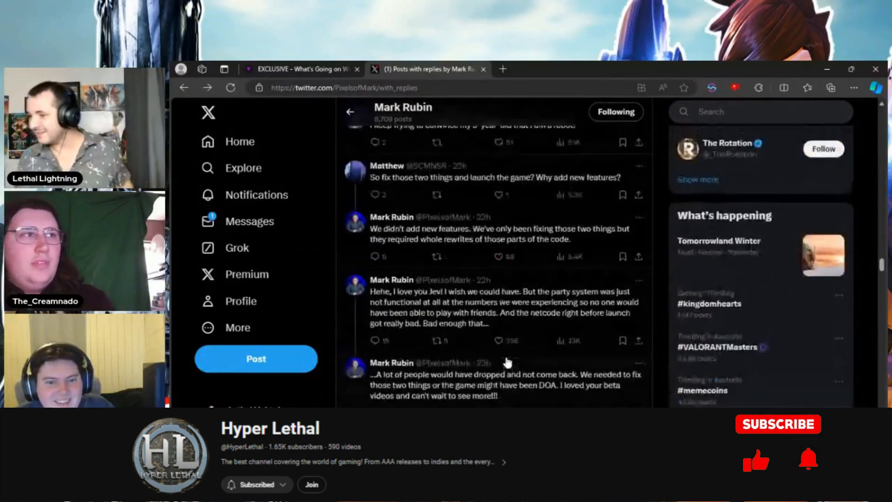
scroll("down", 3)
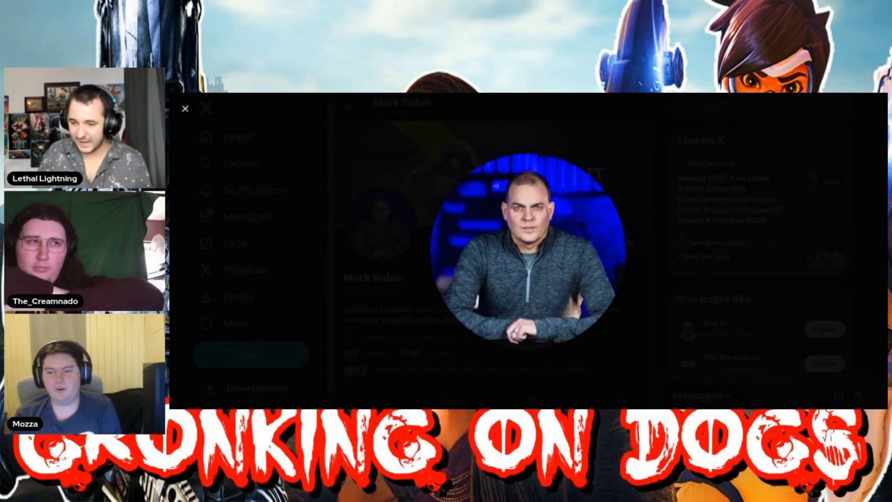
- Close the full-size profile photo and hide the X window from view
left_click(185, 107)
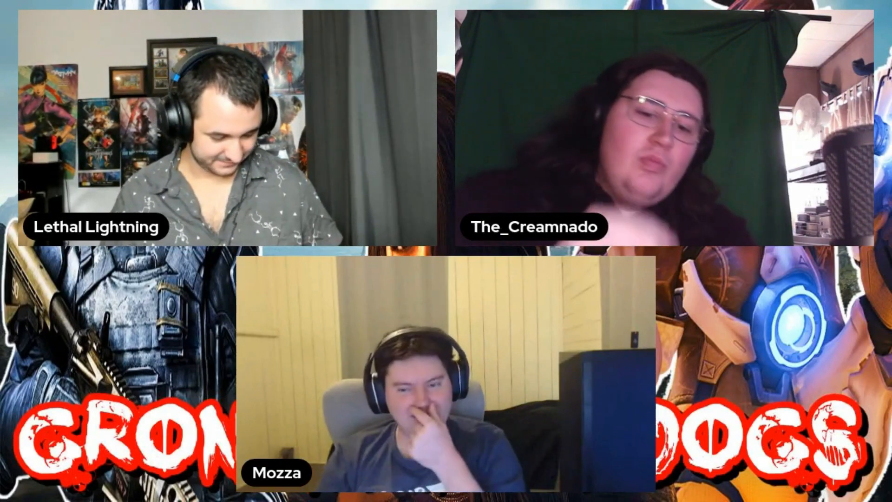